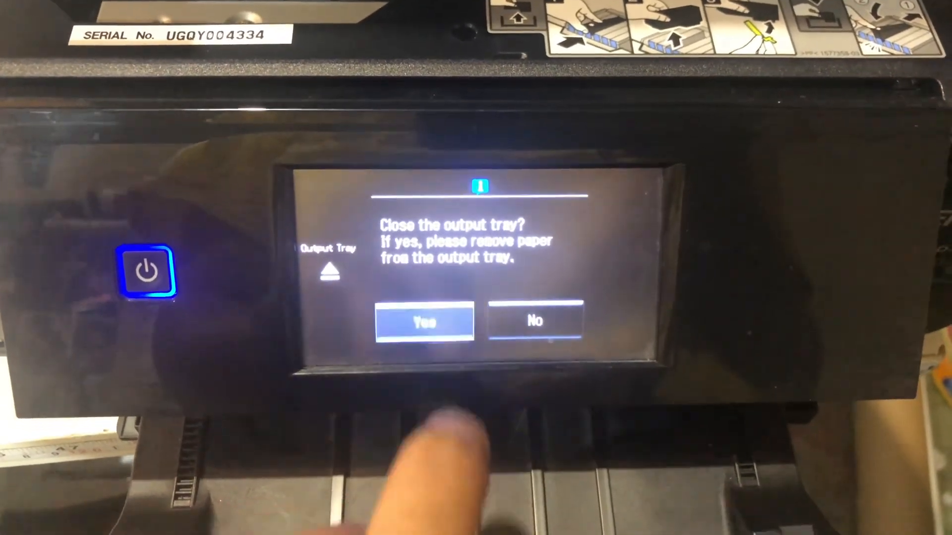
Step: Answer Yes to the 'Close the output tray?' prompt on the printer touchscreen
click(424, 321)
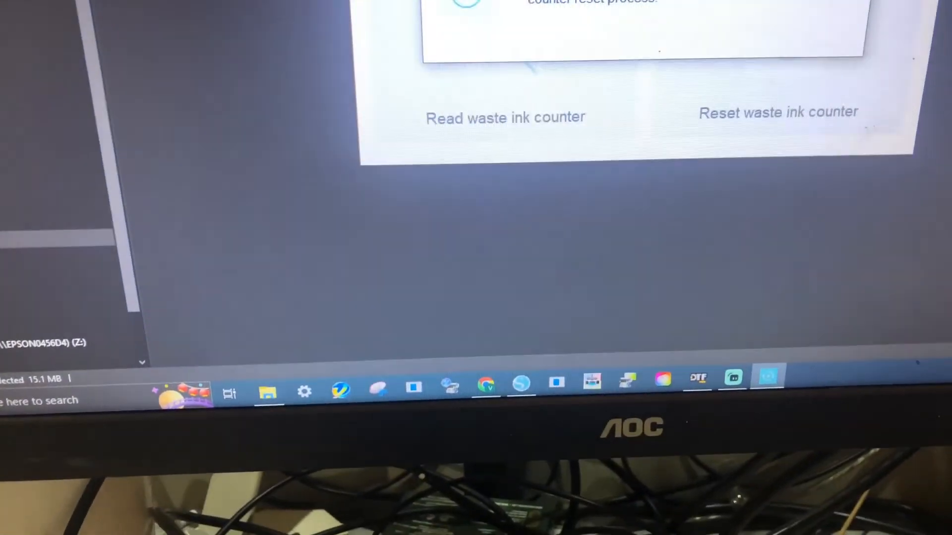
Step: Read the waste ink counter again, confirming both counters show 0.00% This counter is ok
click(503, 117)
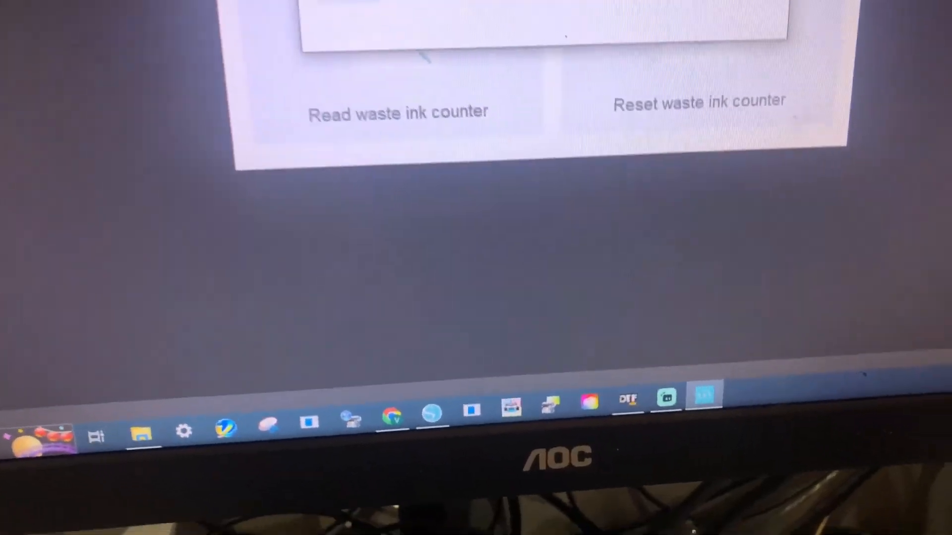
click(398, 113)
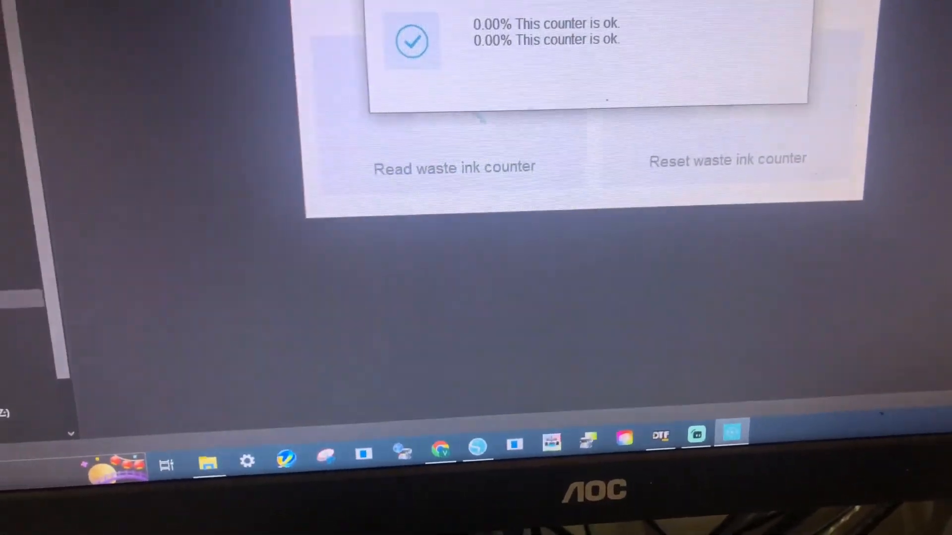